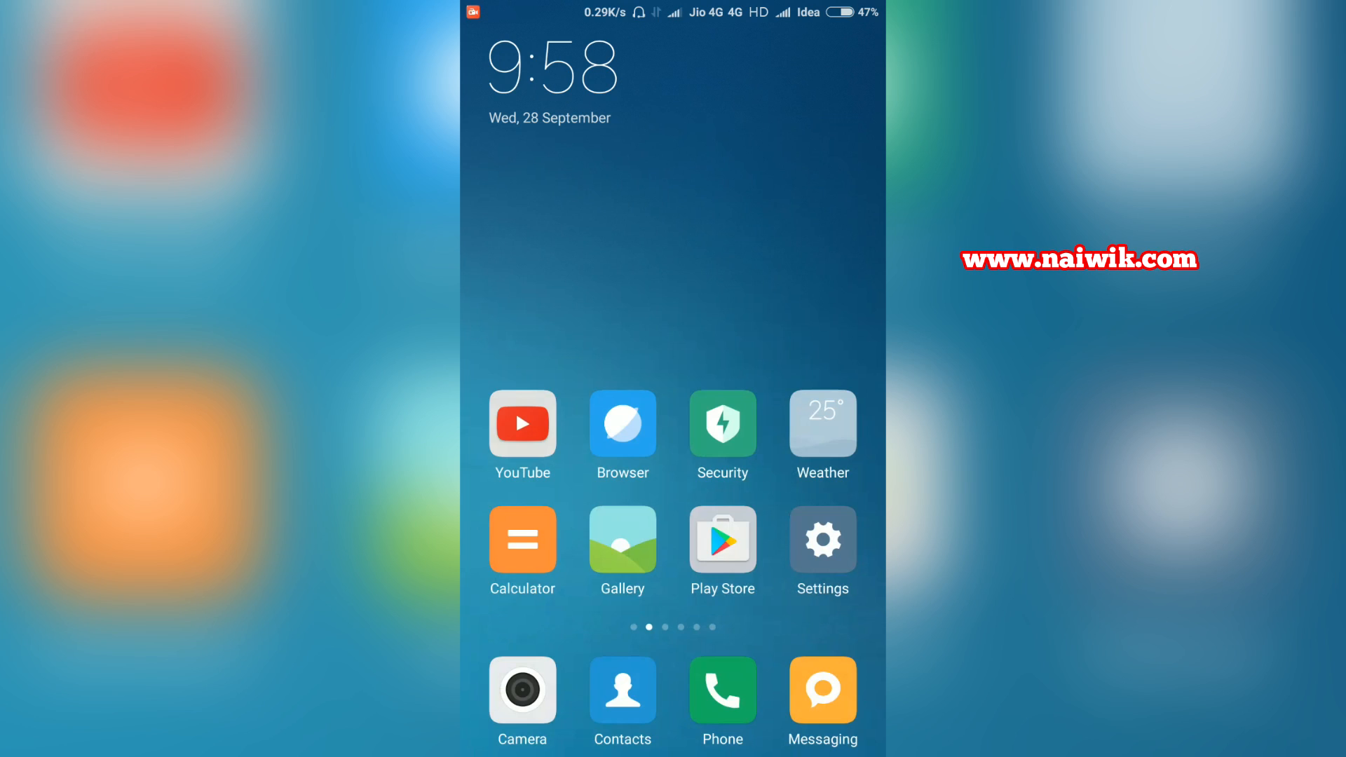
# Browse the app store for keyboard apps, then return to the home screen.
pyautogui.click(721, 538)
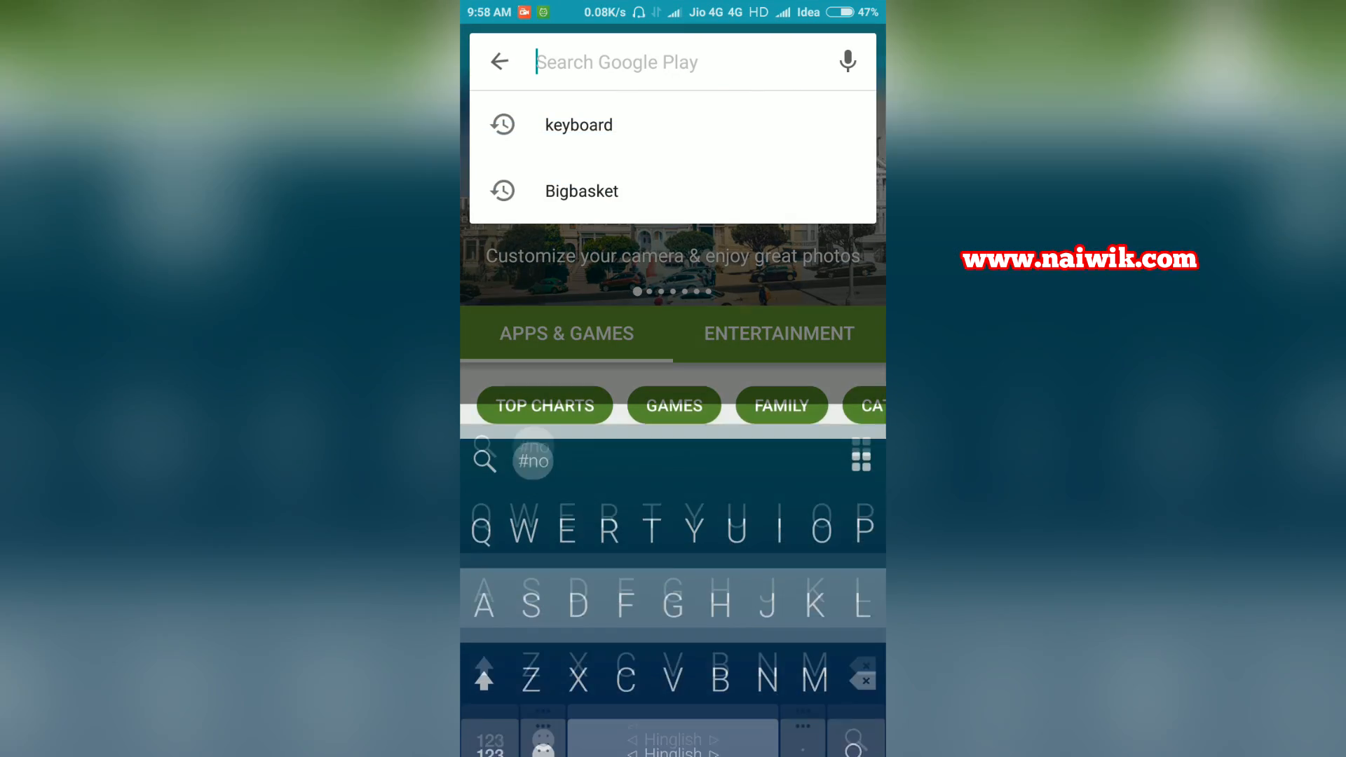
pyautogui.click(578, 124)
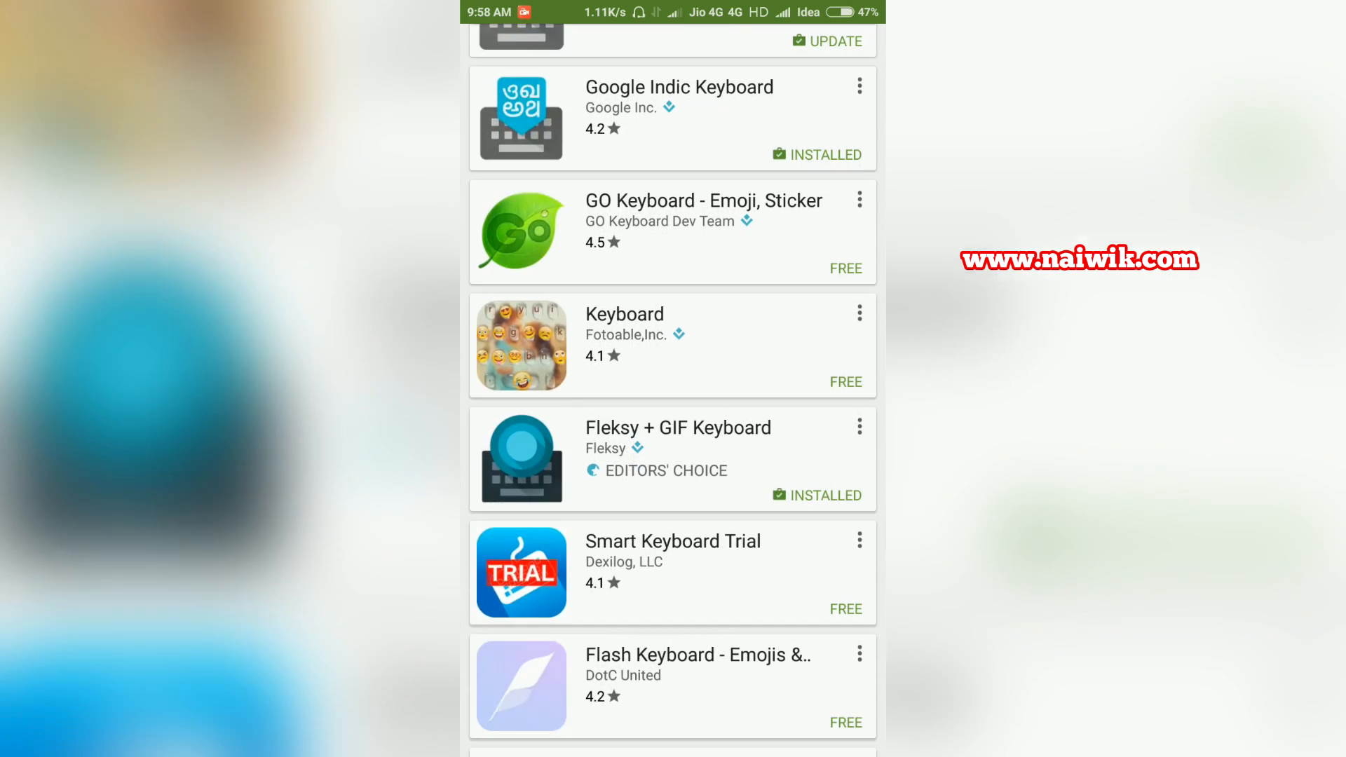
pyautogui.scroll(3)
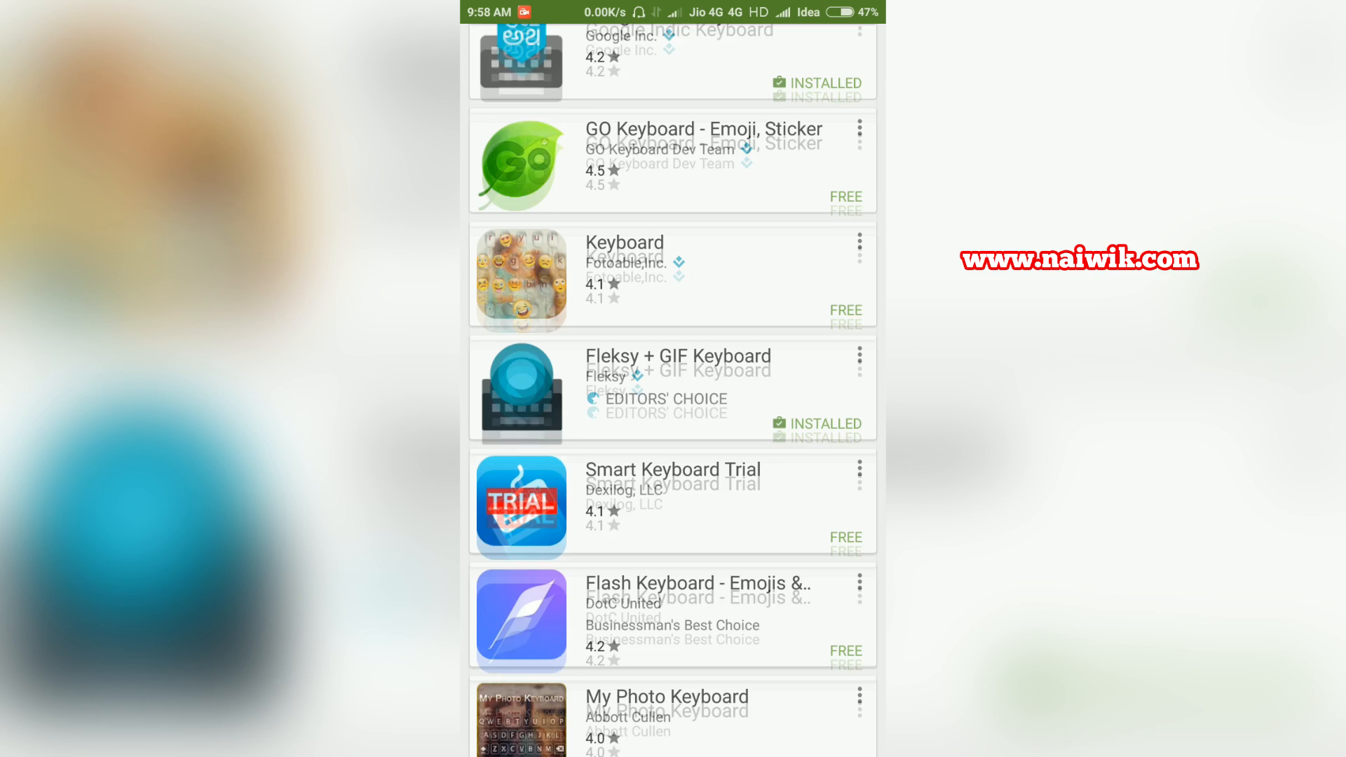
pyautogui.scroll(-3)
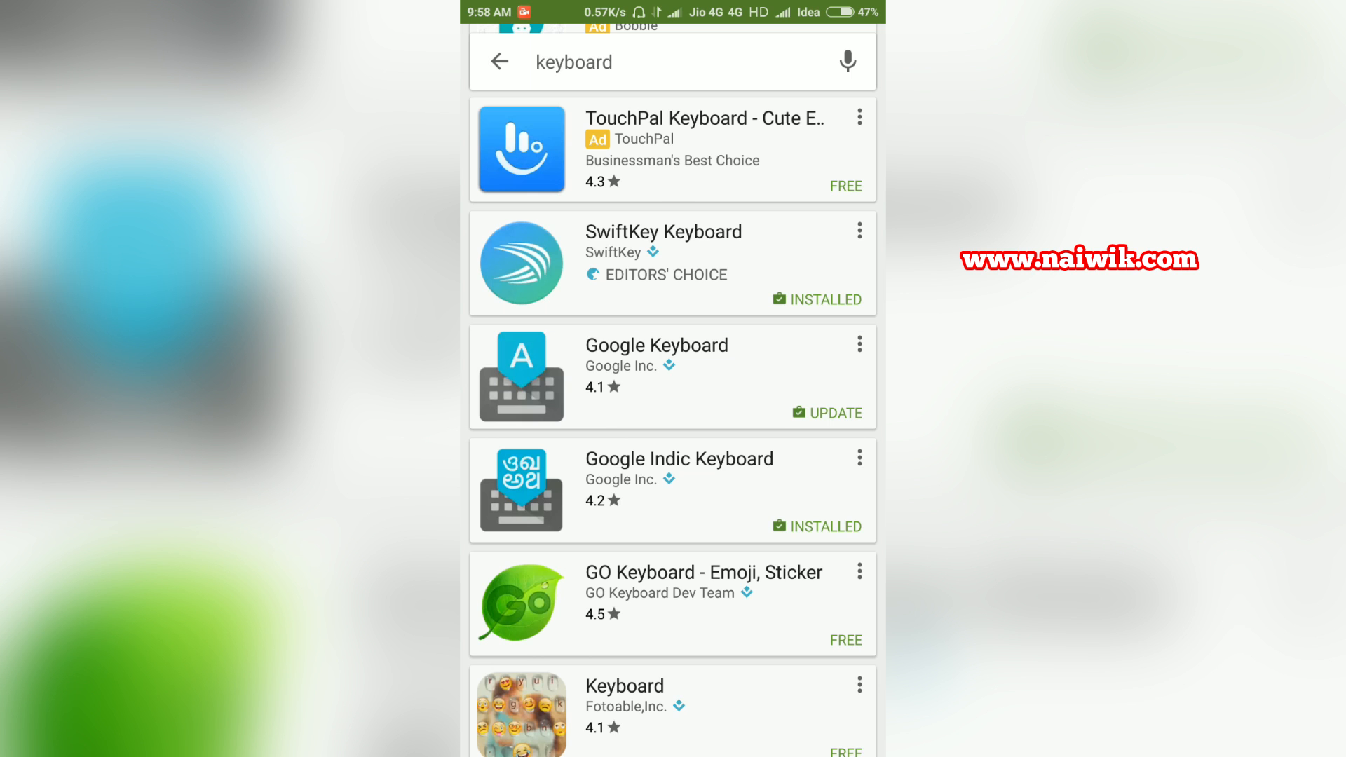
pyautogui.press('HOME')
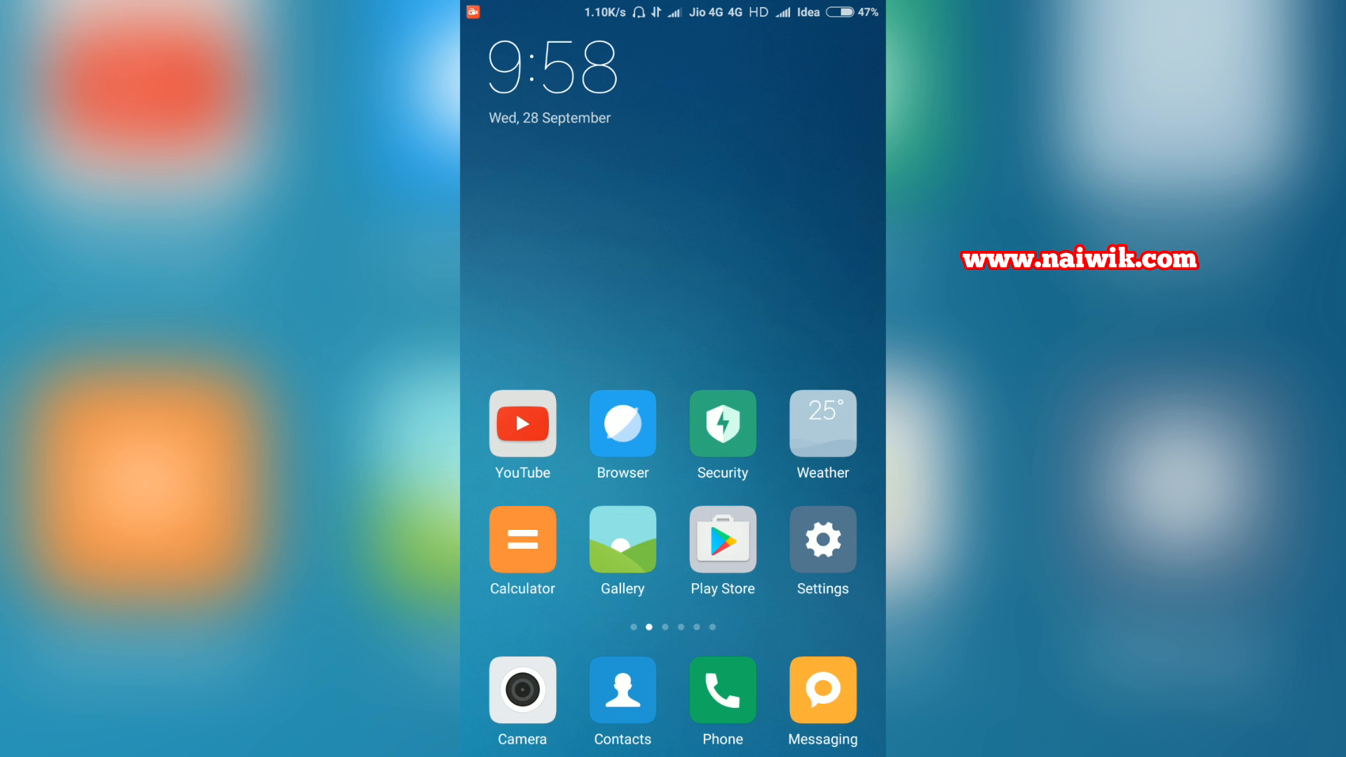
# Check Additional settings, then start a new message so the SwiftKey keyboard appears.
pyautogui.click(822, 541)
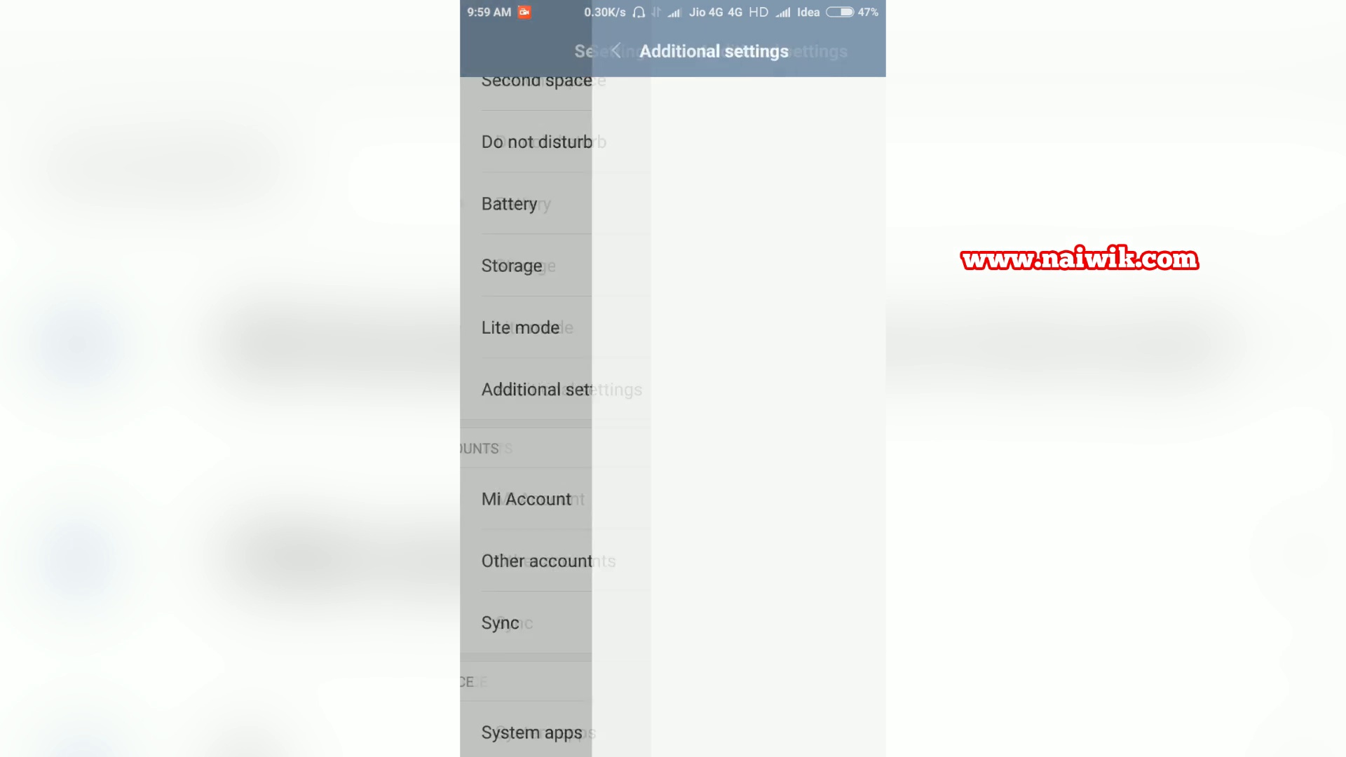
pyautogui.click(525, 388)
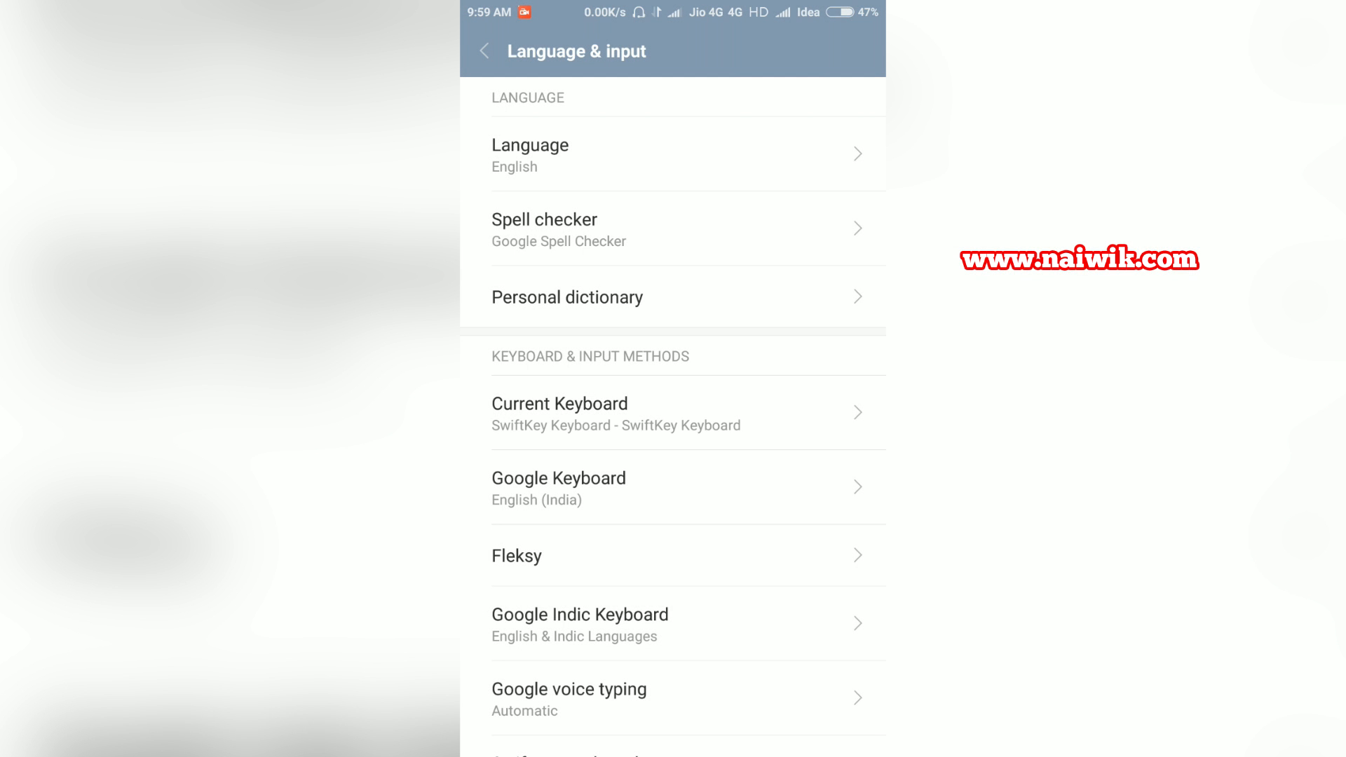
pyautogui.press('home')
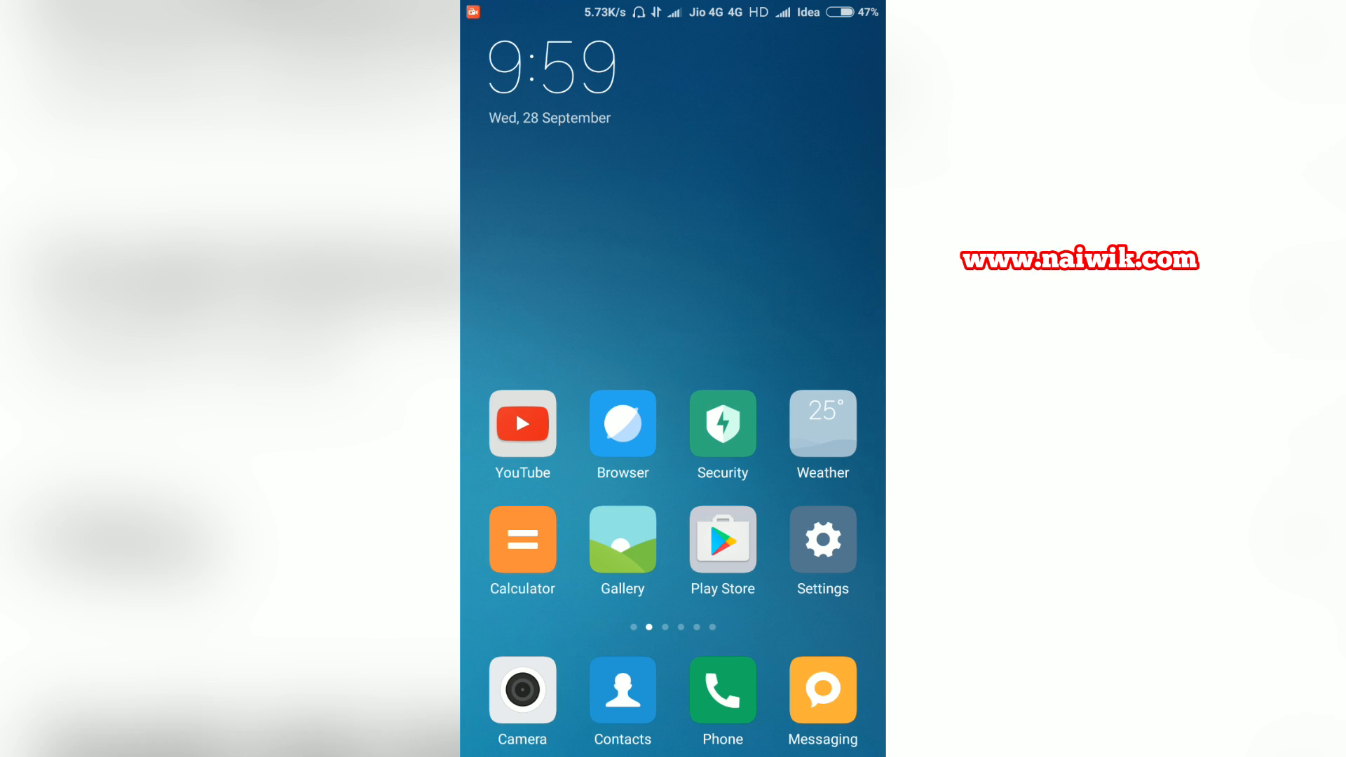
pyautogui.click(822, 690)
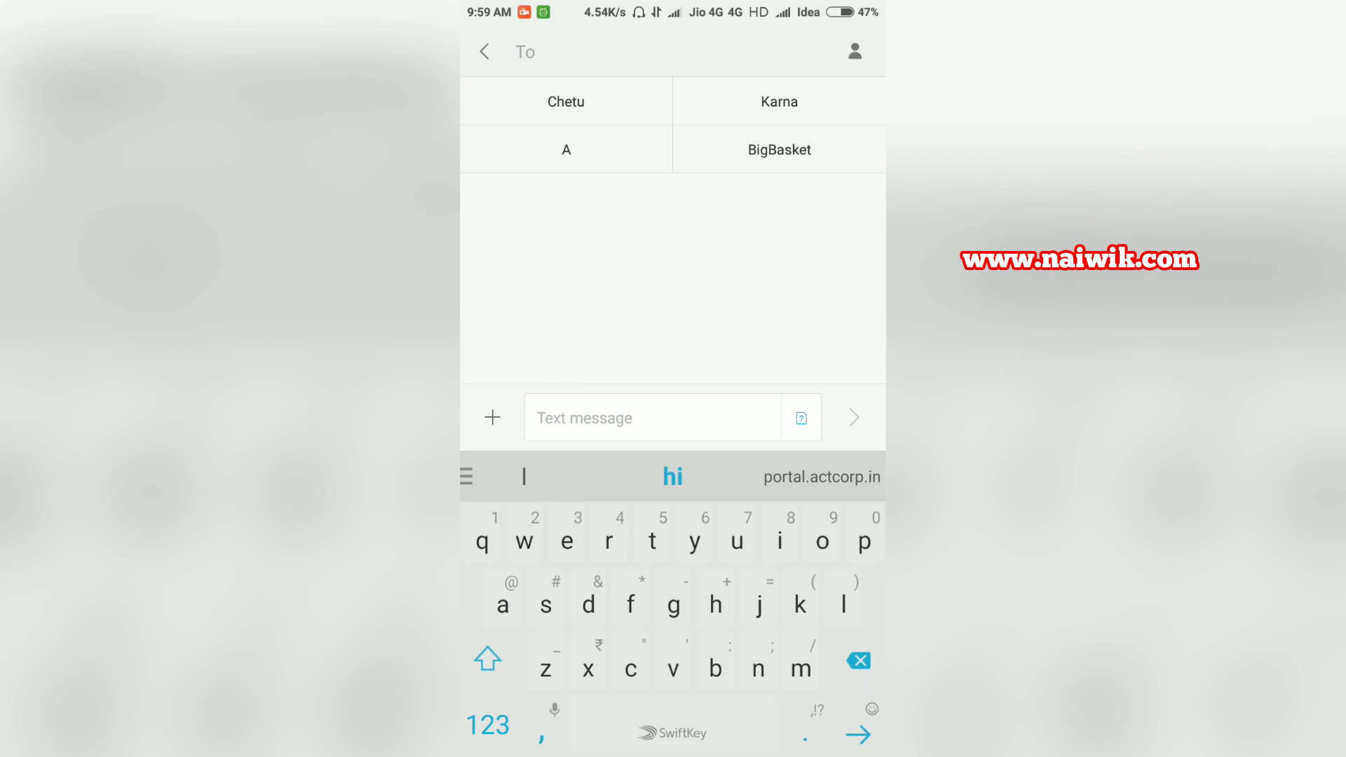
pyautogui.click(523, 51)
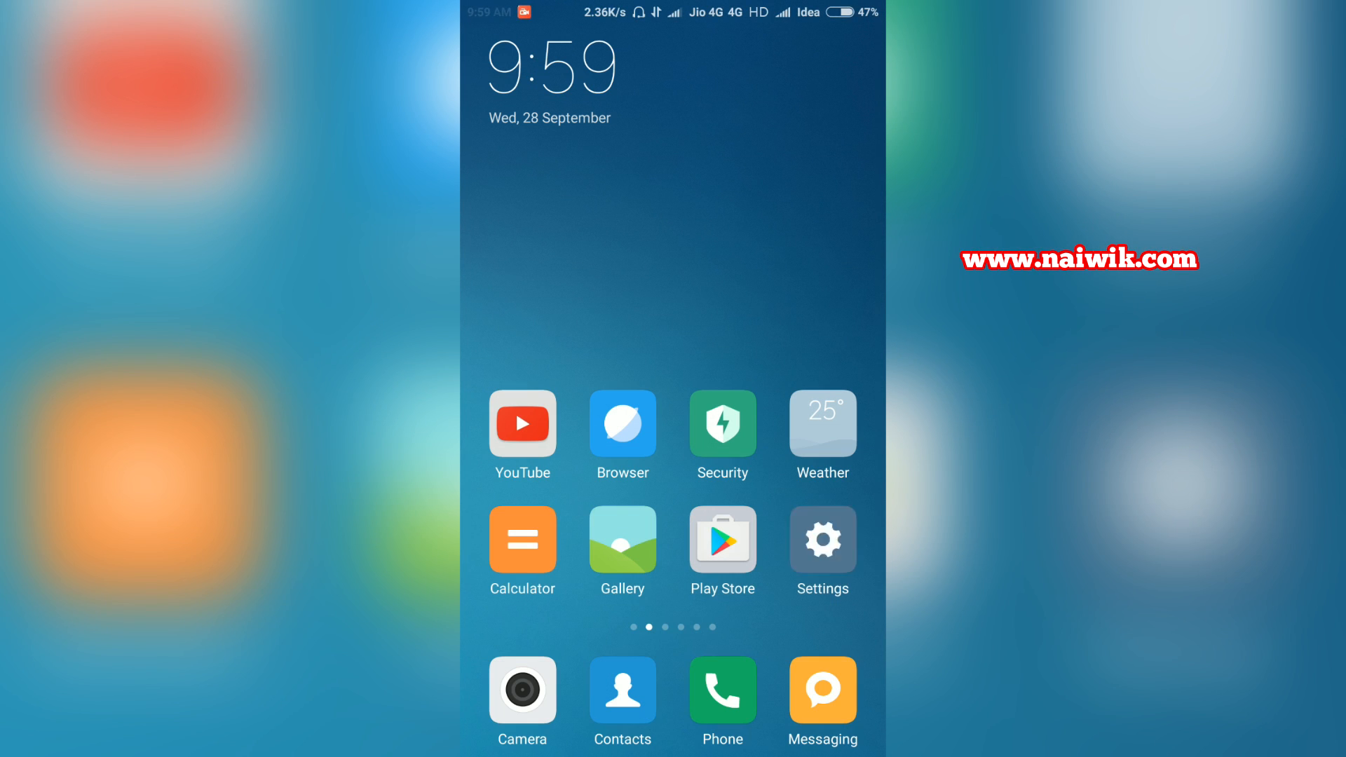
# In Settings > Additional settings > Language & input, set the system language to हिन्दी.
pyautogui.click(820, 541)
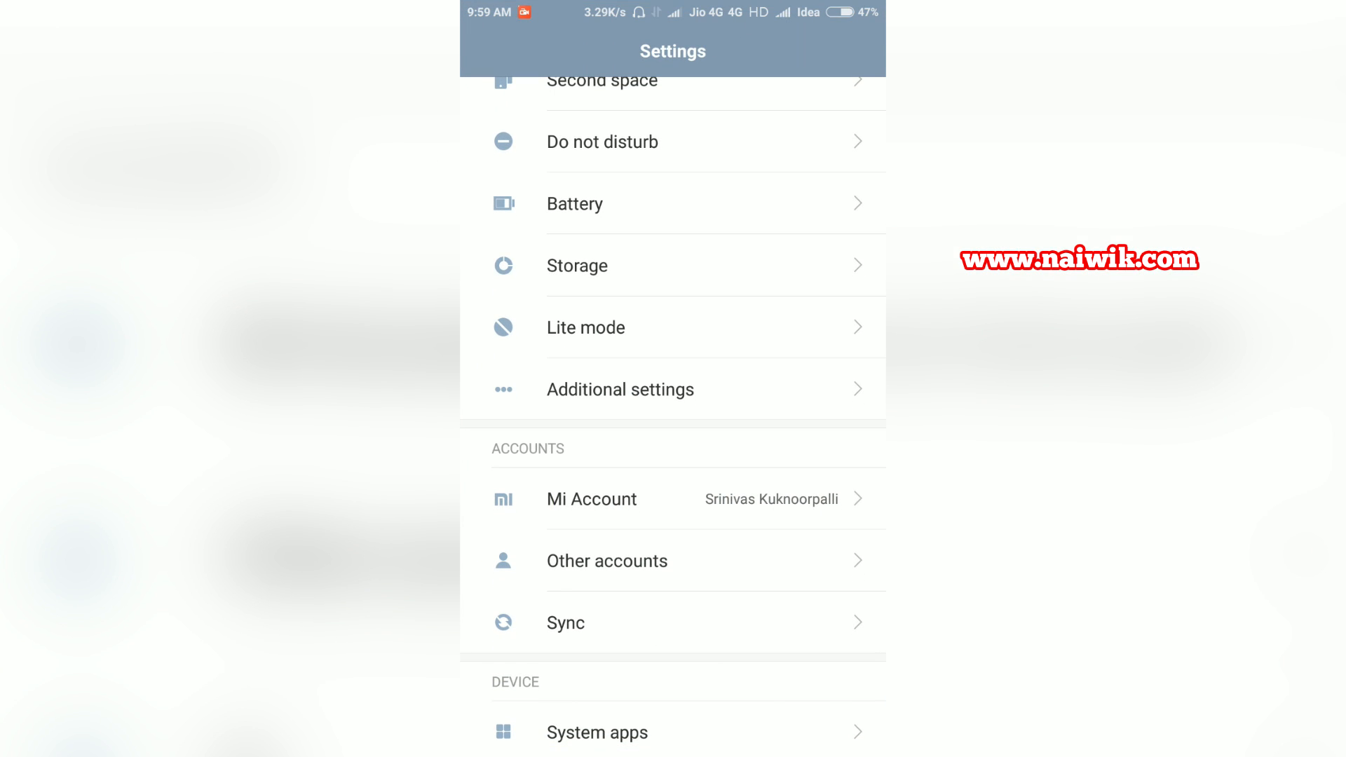
pyautogui.click(618, 388)
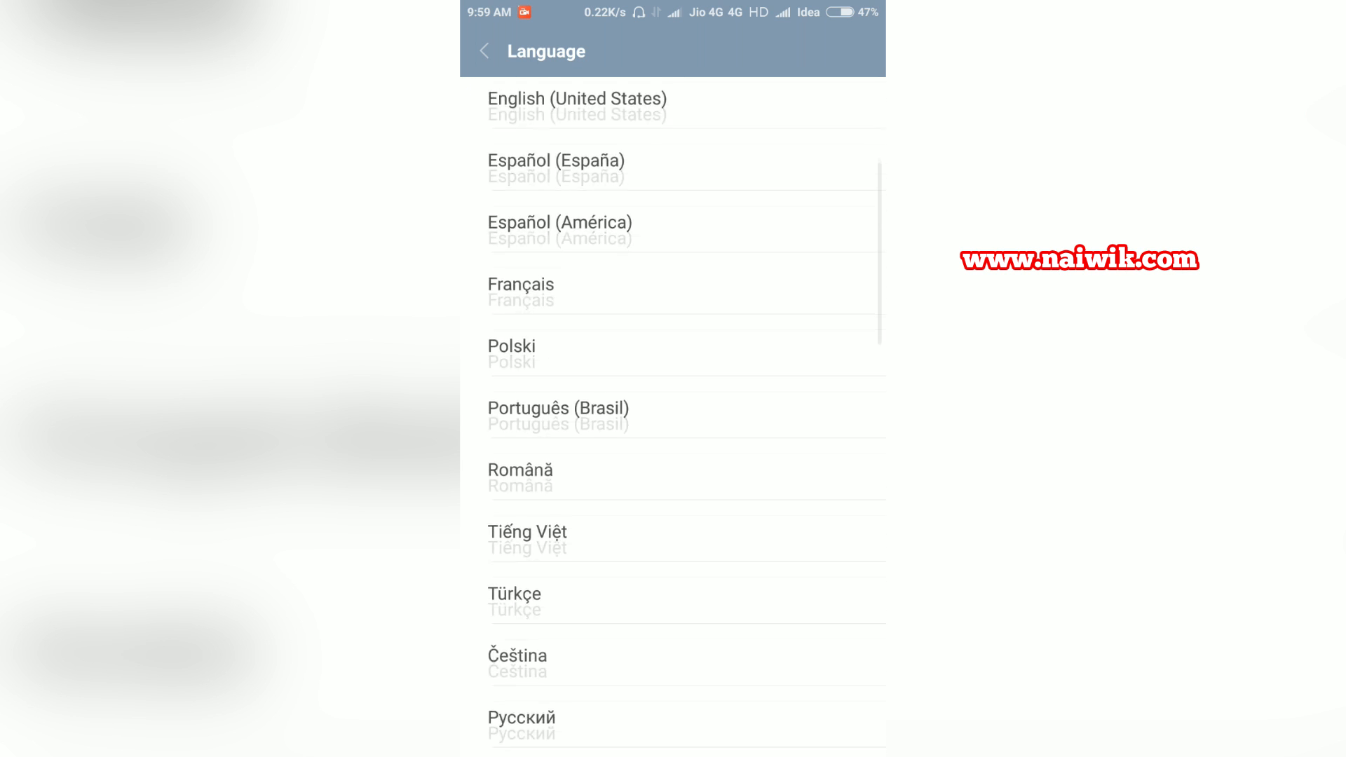
pyautogui.scroll(-3)
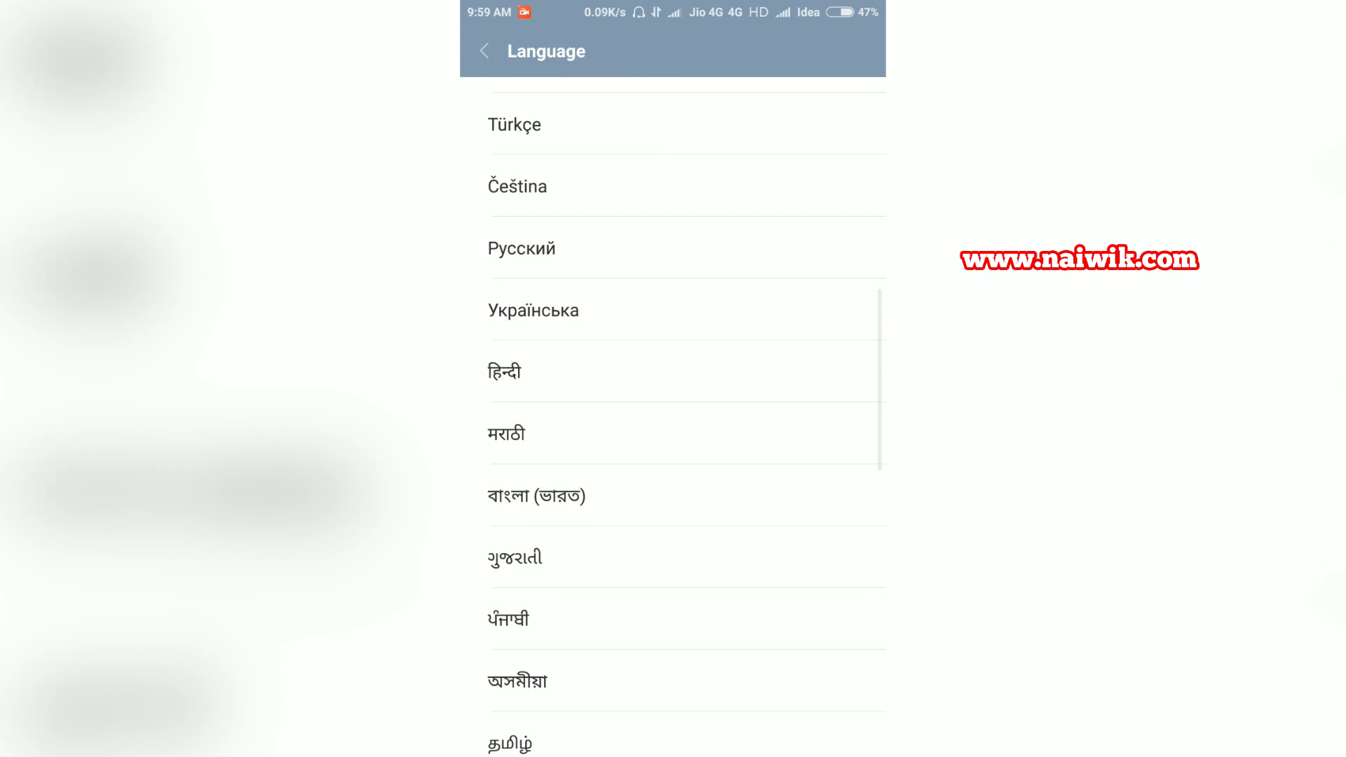
pyautogui.scroll(3)
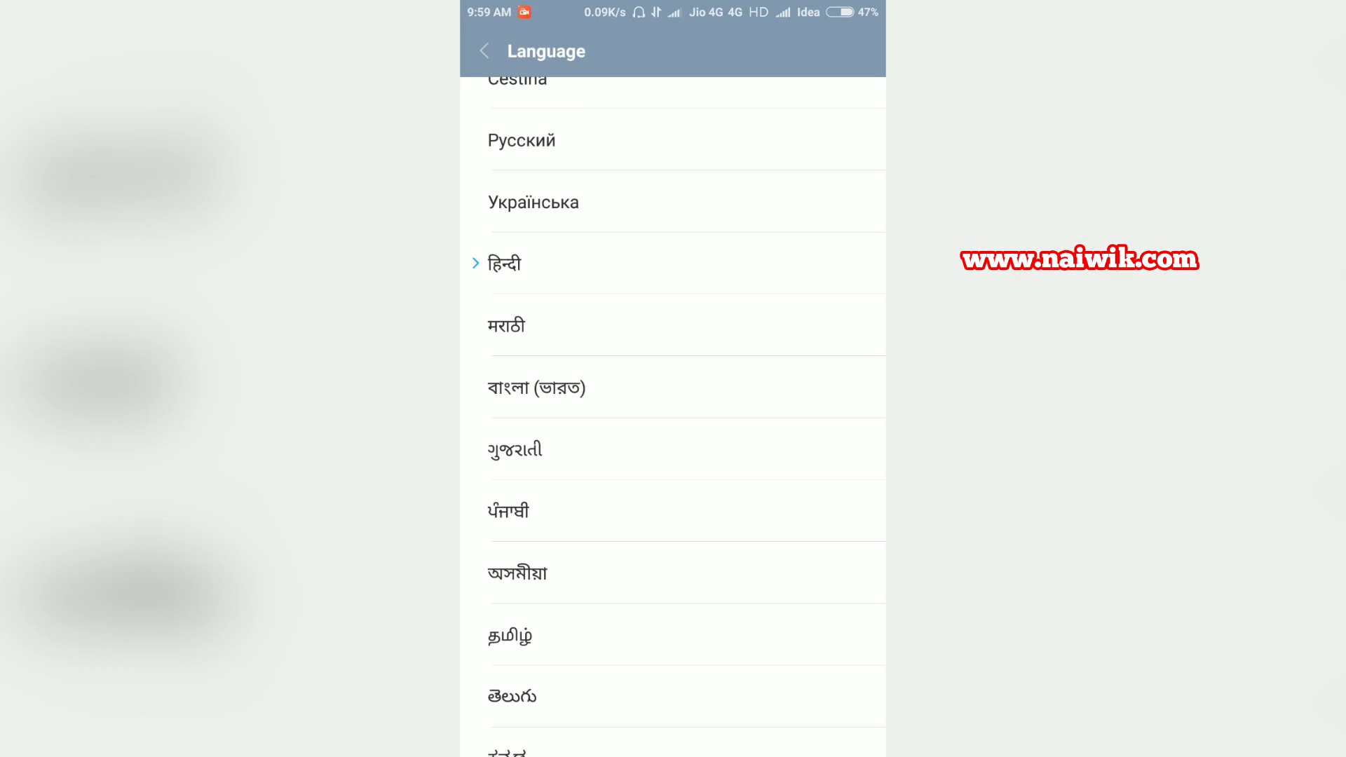
pyautogui.click(505, 262)
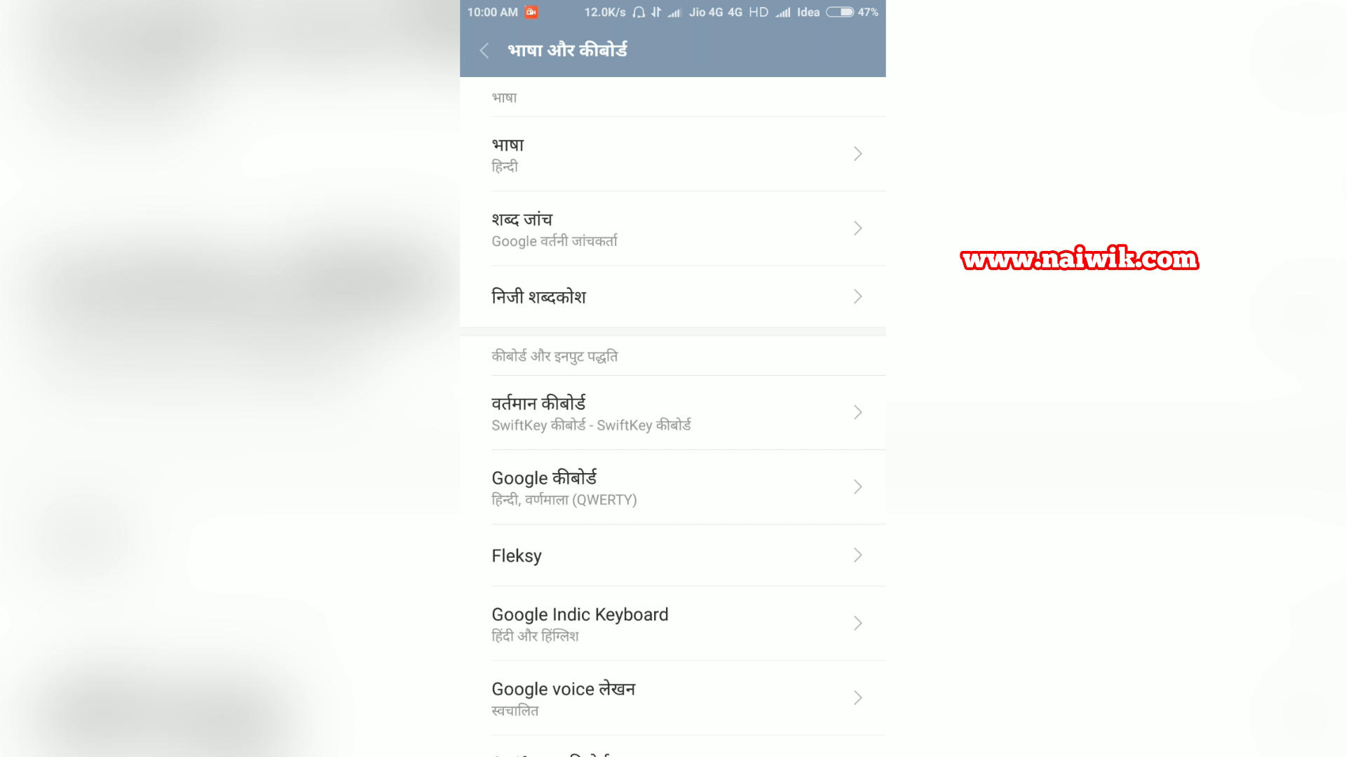
# Switch the system language back to English (India) and return to the home screen.
pyautogui.click(686, 154)
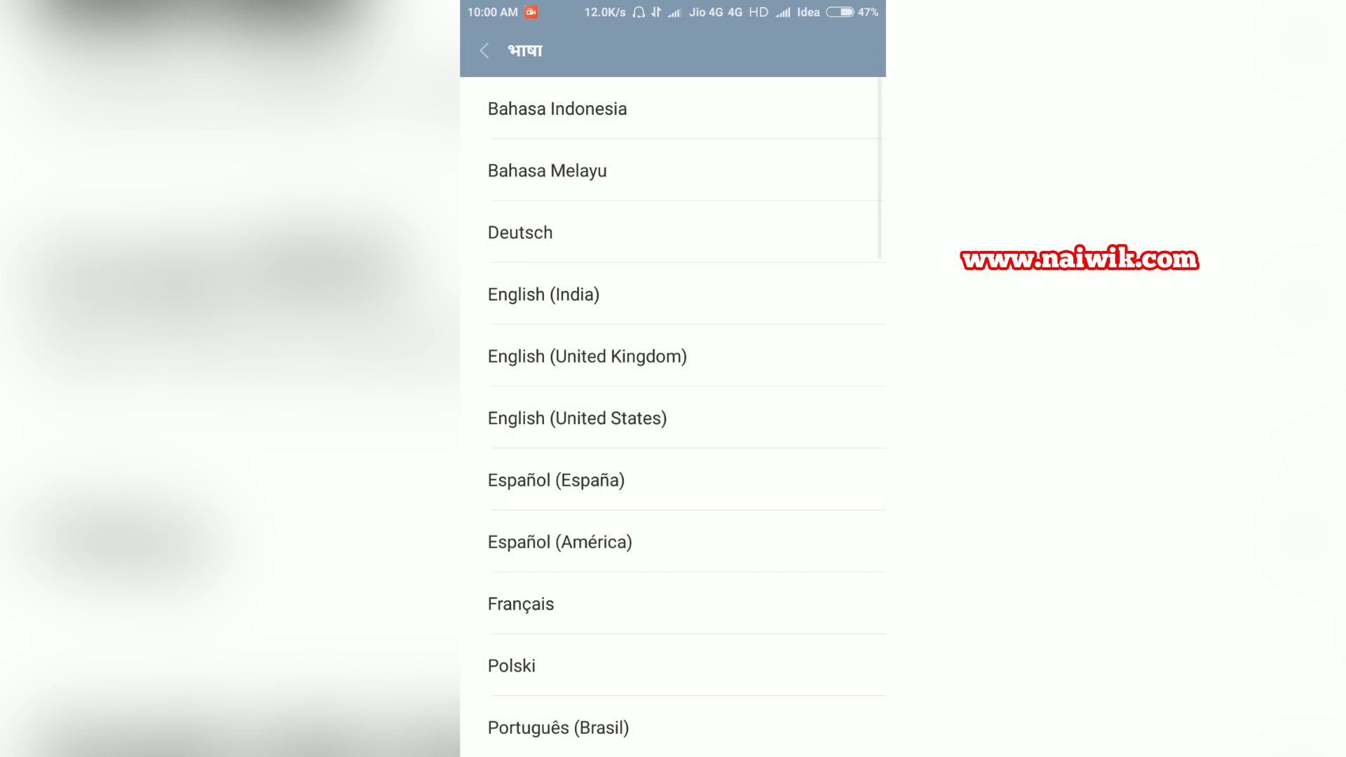
pyautogui.click(542, 294)
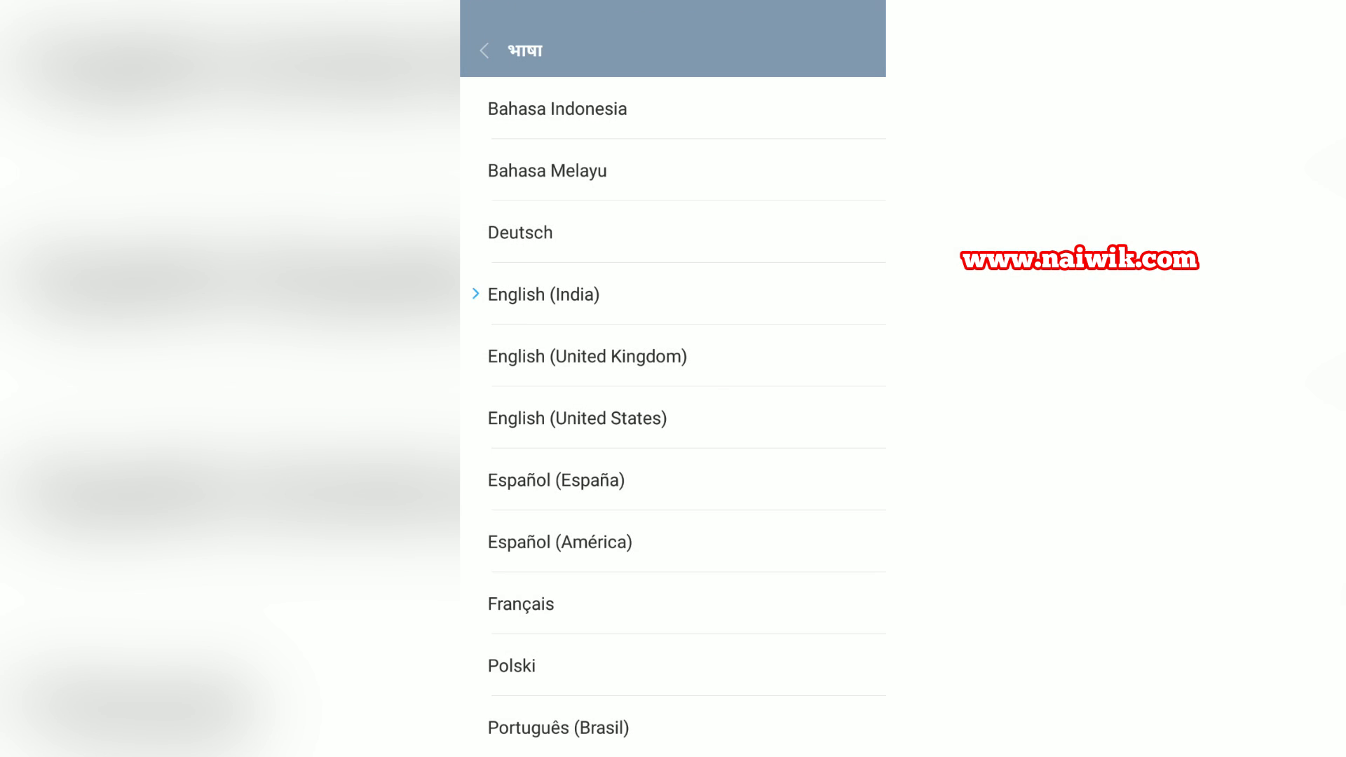
pyautogui.click(484, 49)
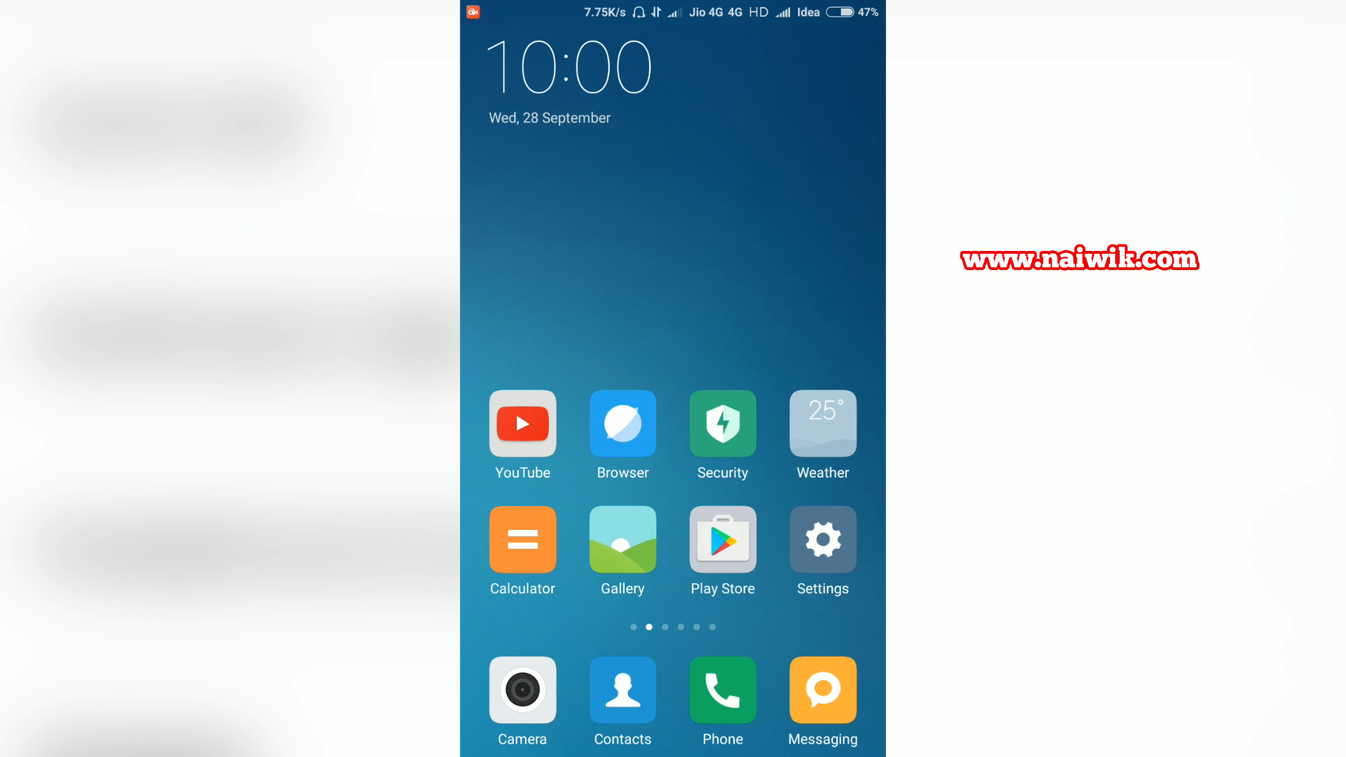